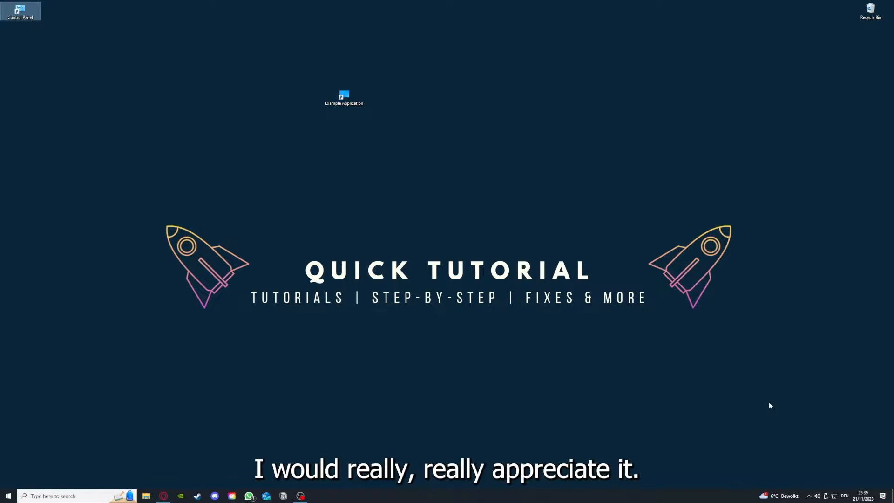
{"action": "mouse_move", "coordinate": [634, 335]}
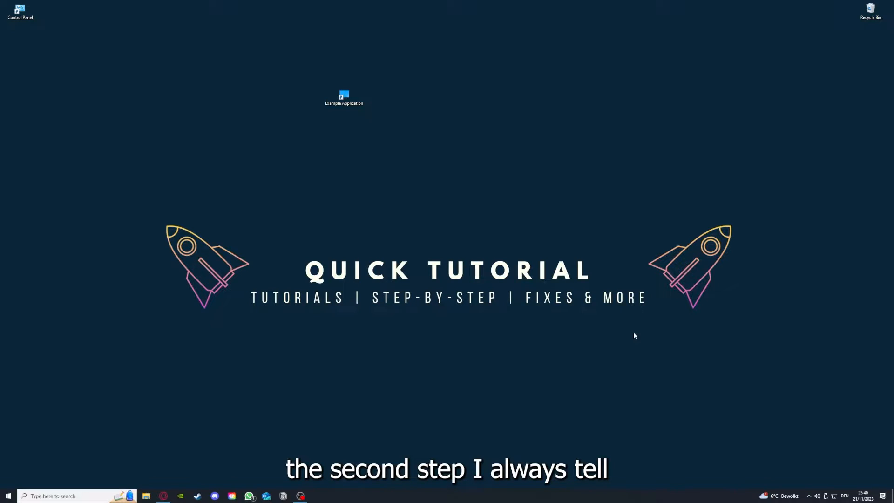
Close the File Explorer window showing the Desktop folder, leaving only the desktop
{"action": "left_click", "coordinate": [343, 97]}
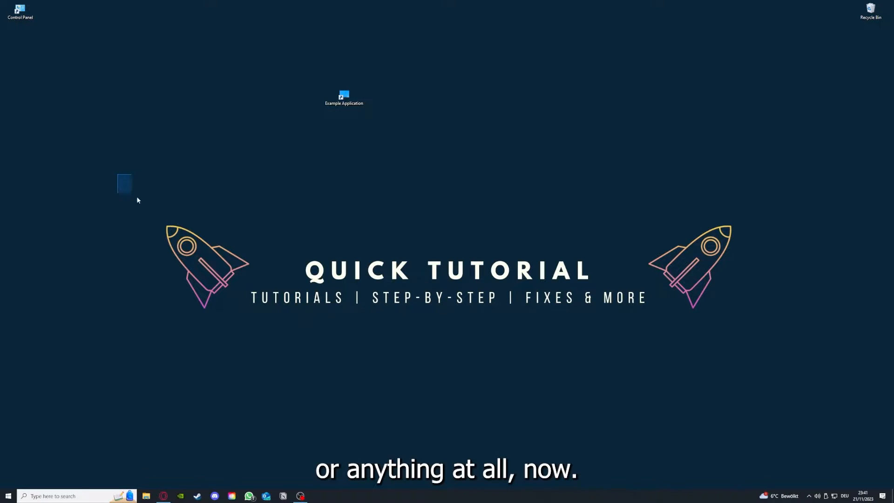
{"action": "left_click_drag", "start_coordinate": [123, 184], "coordinate": [755, 377]}
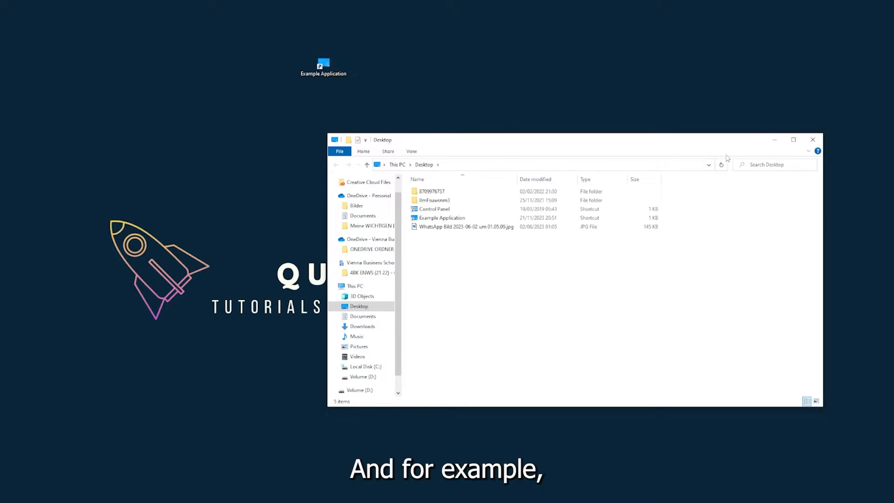
{"action": "mouse_move", "coordinate": [679, 152]}
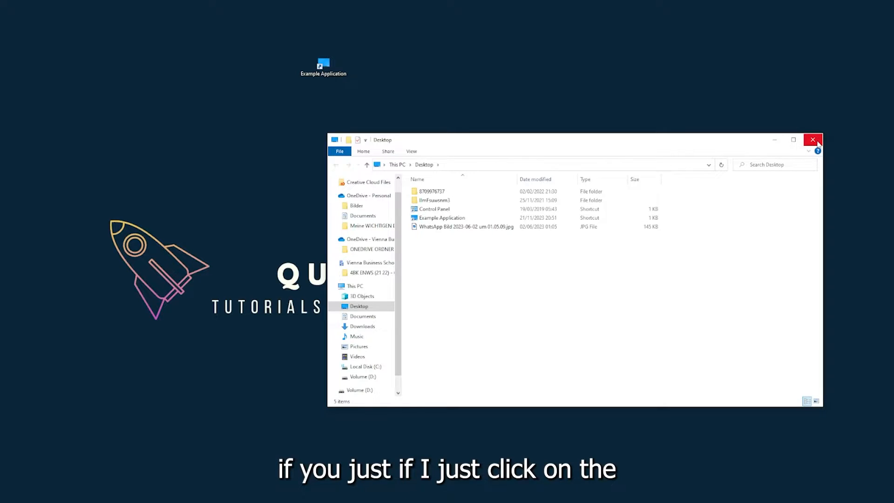
{"action": "mouse_move", "coordinate": [812, 140]}
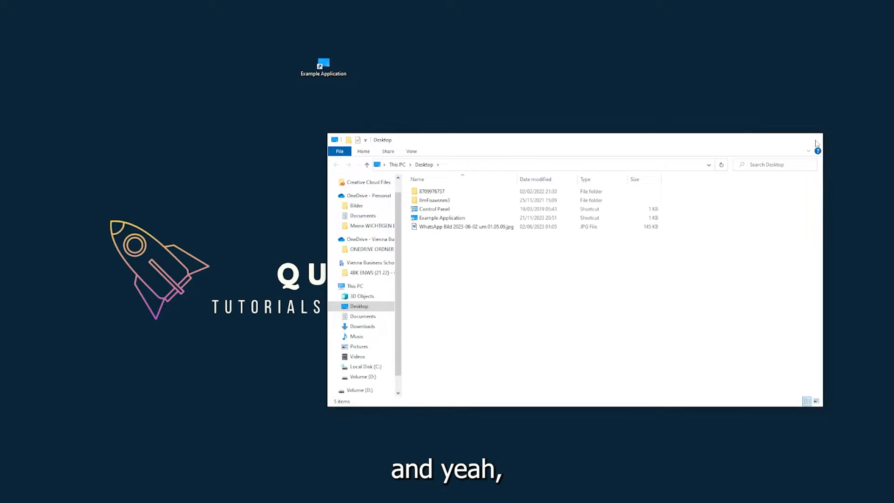
{"action": "left_click", "coordinate": [816, 140]}
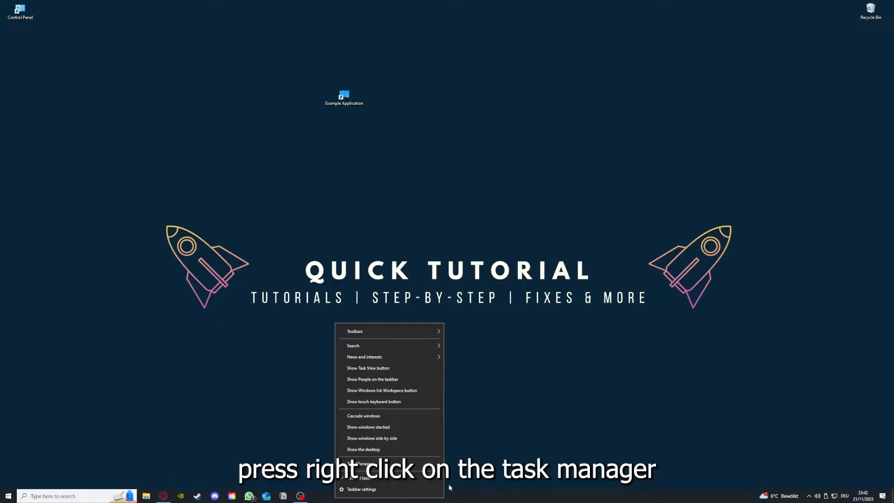
Launch Task Manager from the taskbar menu and end the Task Manager app itself
{"action": "left_click", "coordinate": [359, 463]}
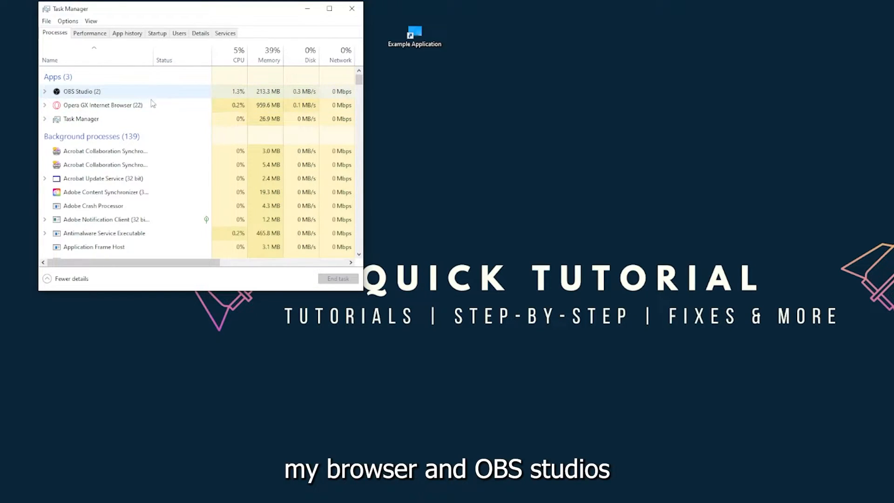
{"action": "left_click", "coordinate": [80, 118]}
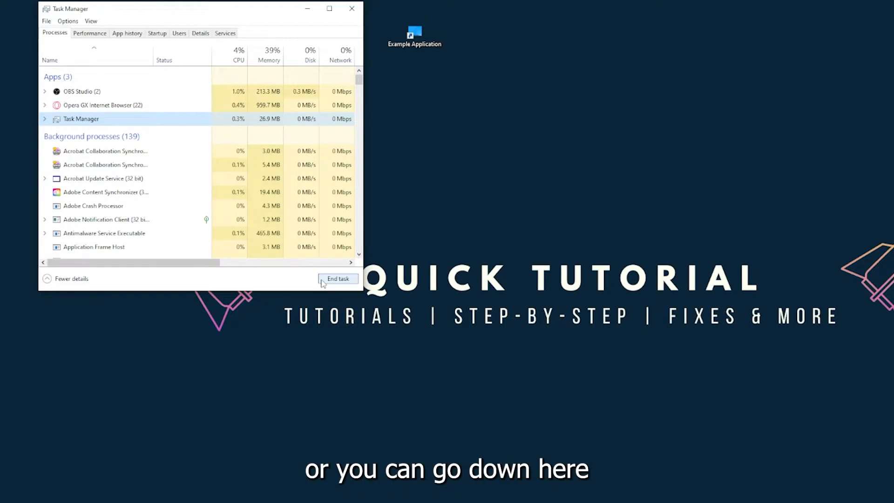
{"action": "left_click", "coordinate": [337, 278]}
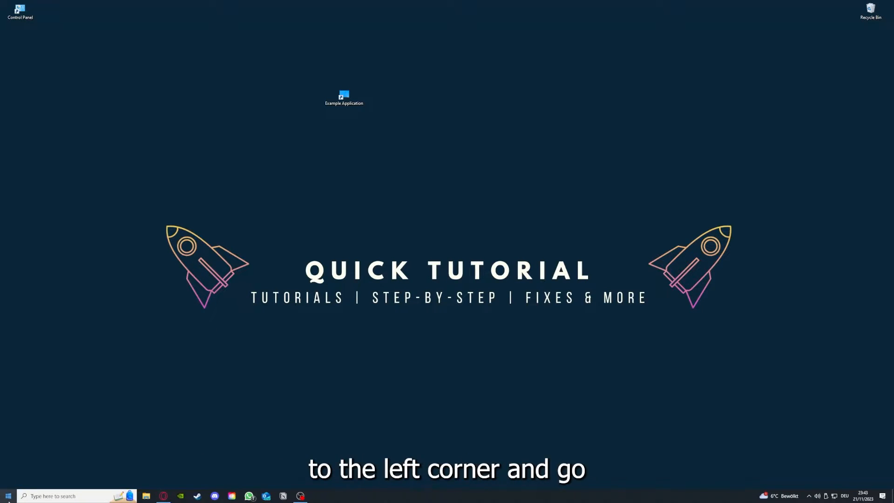
{"action": "left_click", "coordinate": [7, 496]}
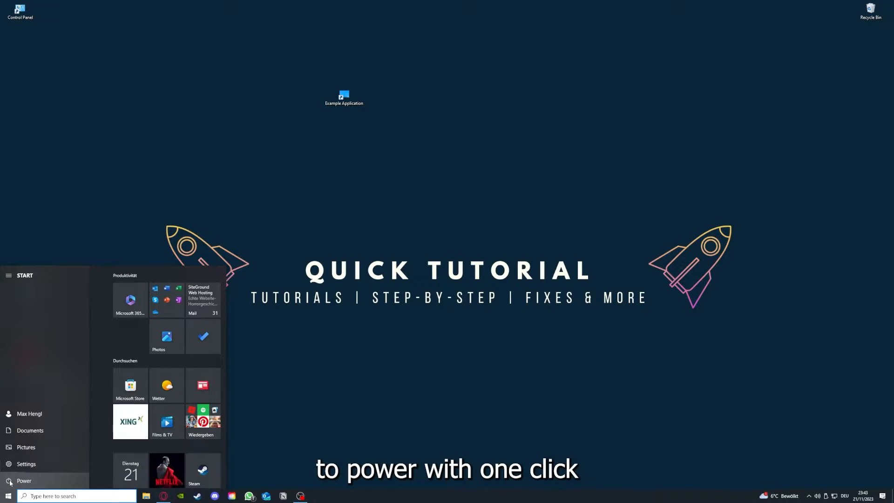
{"action": "left_click", "coordinate": [24, 480]}
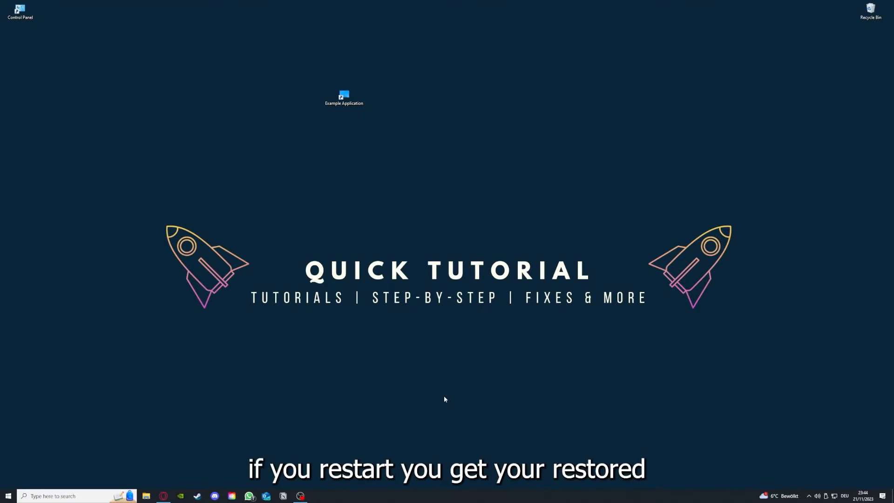
{"action": "mouse_move", "coordinate": [648, 227]}
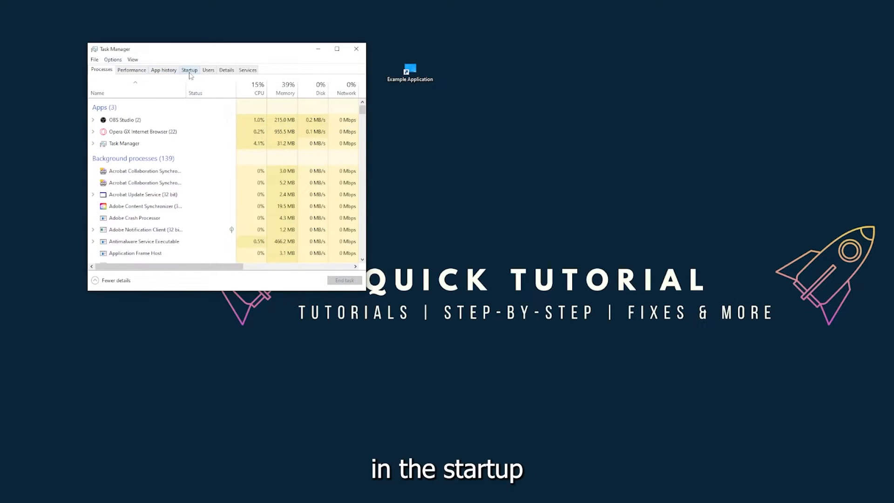
Show the Startup apps list and bring up the Disable action for the first entry
{"action": "left_click", "coordinate": [189, 69]}
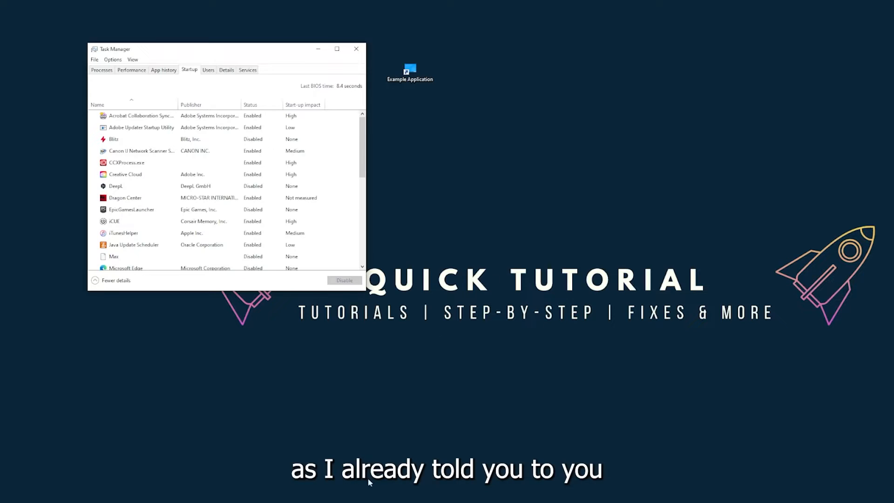
{"action": "right_click", "coordinate": [409, 494]}
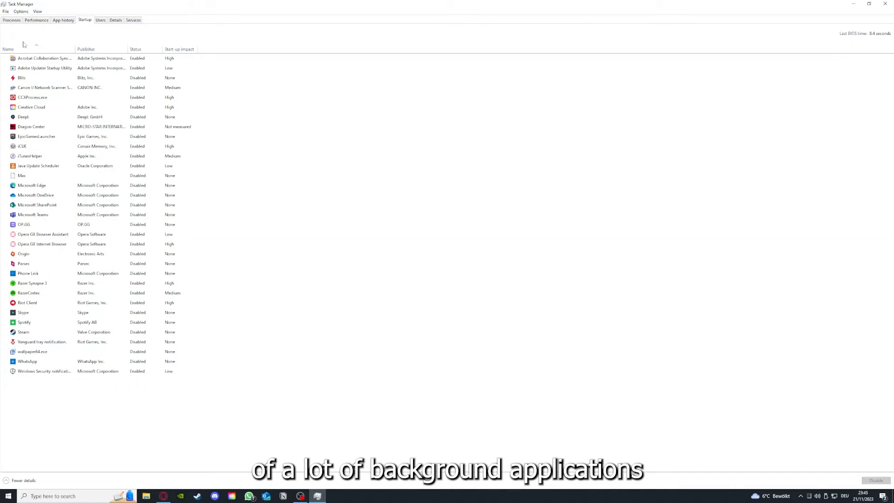
{"action": "right_click", "coordinate": [44, 58]}
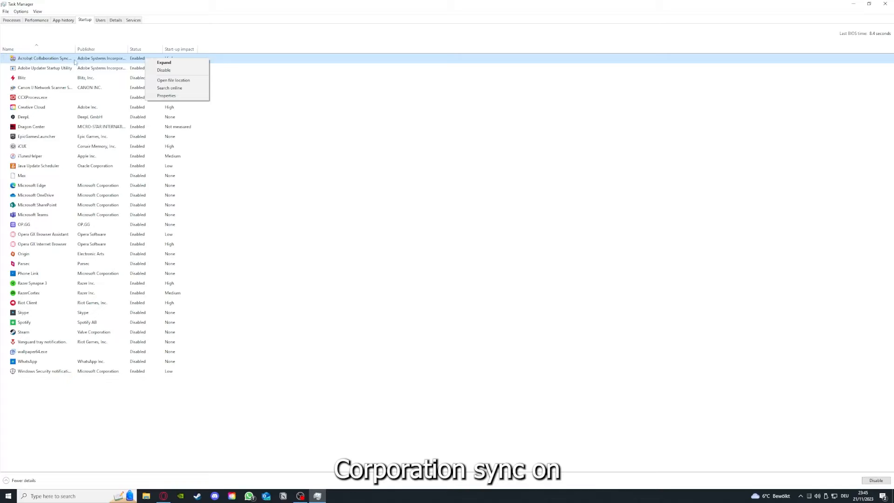
{"action": "mouse_move", "coordinate": [165, 63]}
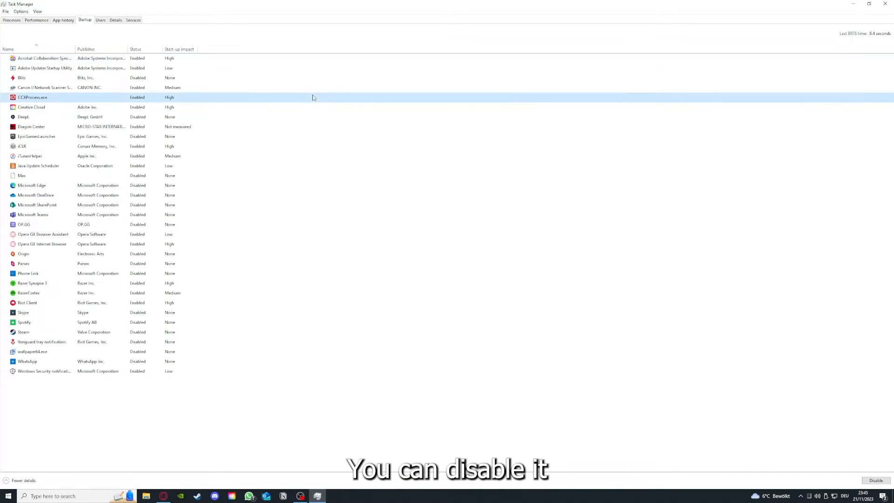
Select CCXProcess.exe, Microsoft OneDrive and iTunesHelper startup entries, then close Task Manager
{"action": "left_click", "coordinate": [35, 194]}
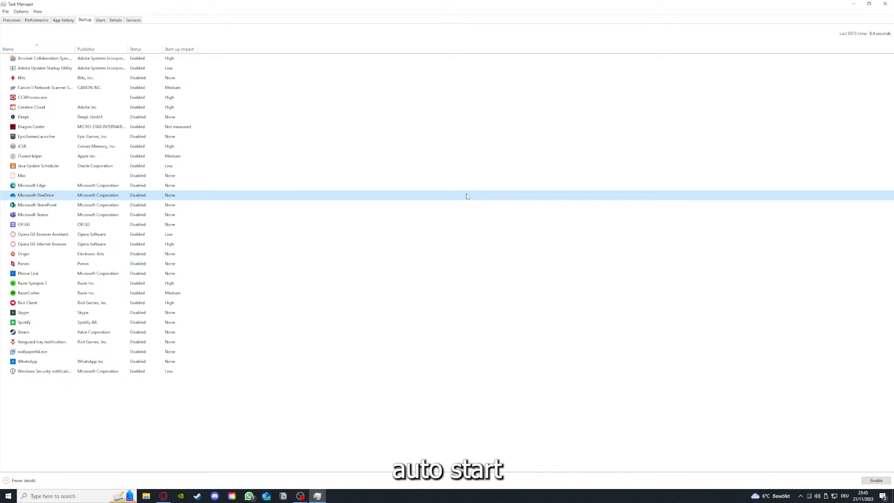
{"action": "left_click", "coordinate": [45, 58]}
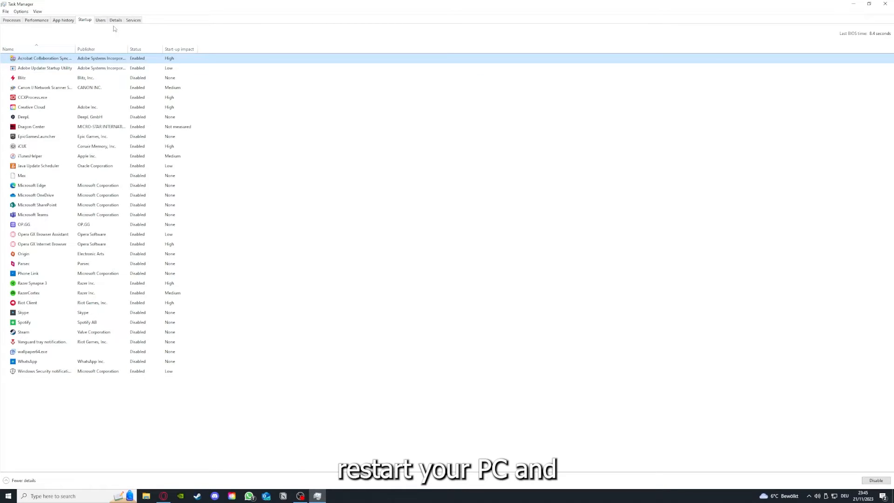
{"action": "mouse_move", "coordinate": [2, 386]}
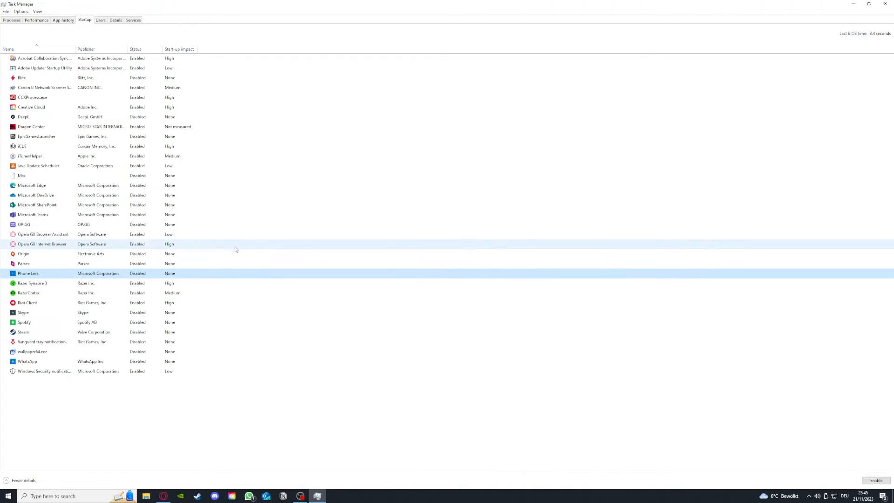
{"action": "mouse_move", "coordinate": [232, 239]}
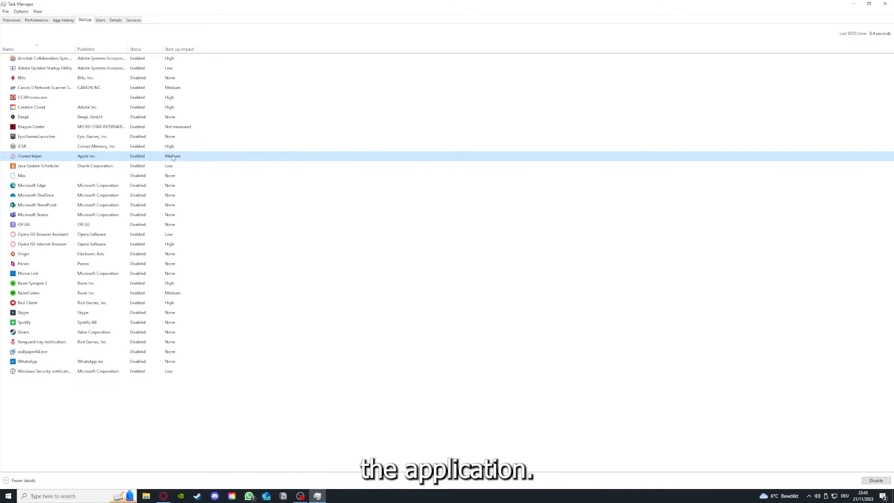
{"action": "left_click", "coordinate": [885, 4]}
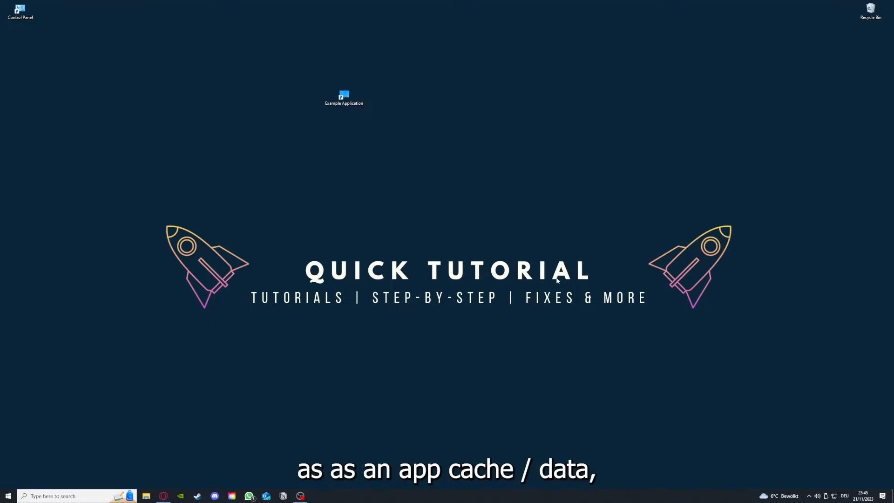
{"action": "mouse_move", "coordinate": [509, 146]}
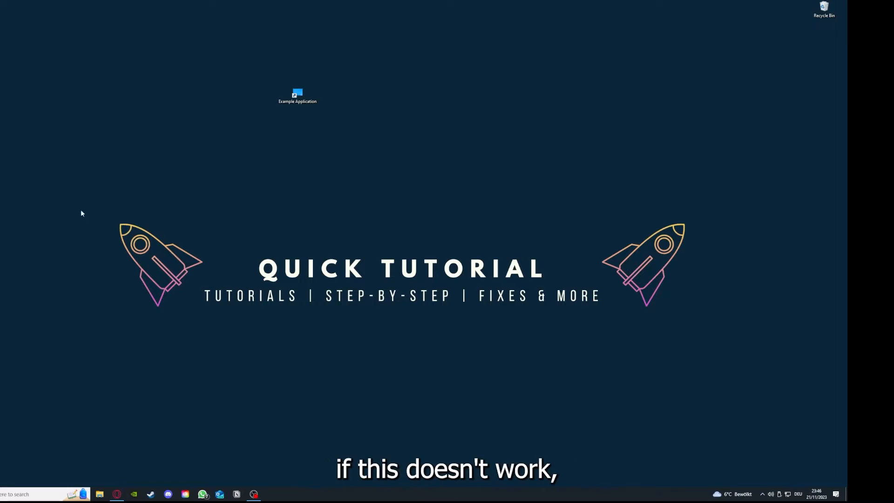
{"action": "mouse_move", "coordinate": [110, 182]}
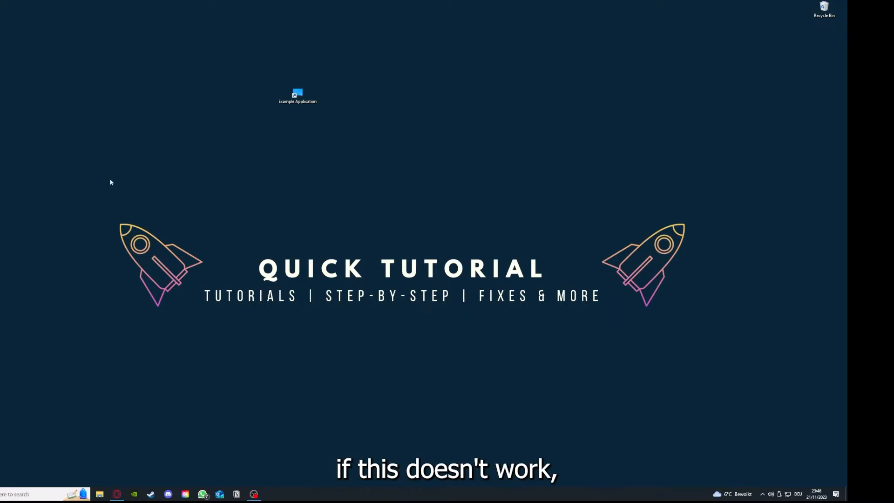
{"action": "mouse_move", "coordinate": [365, 285]}
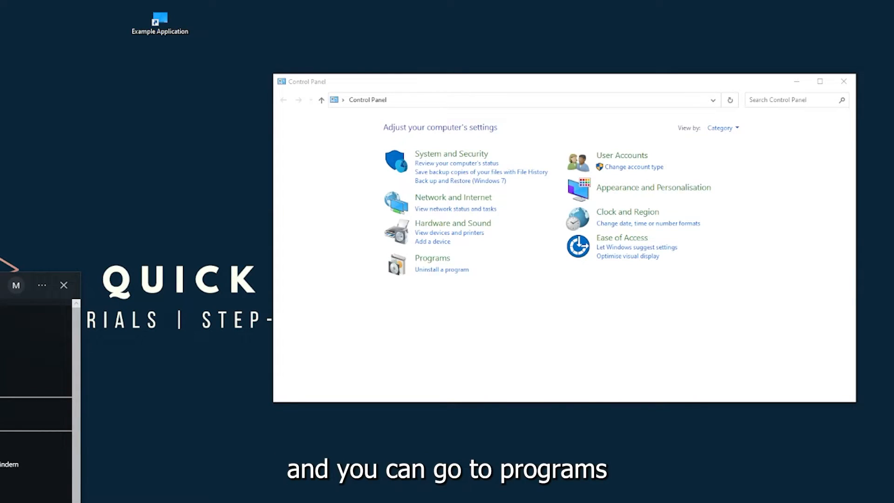
{"action": "mouse_move", "coordinate": [451, 259]}
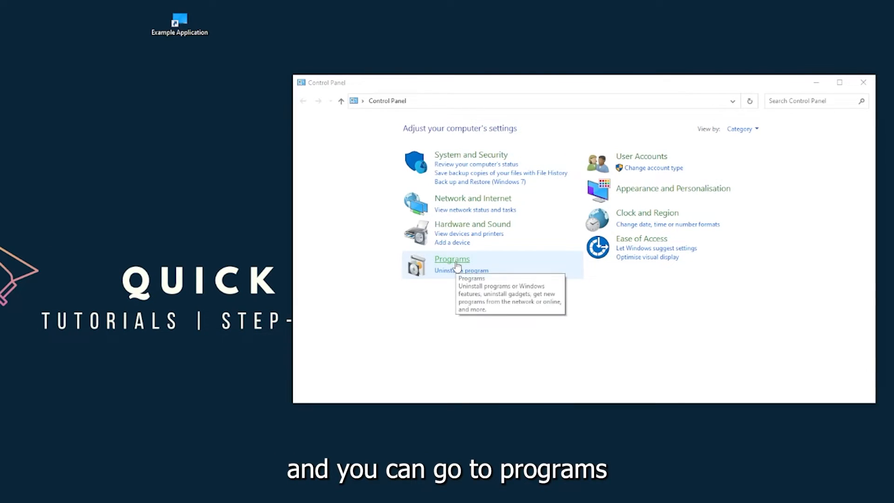
Go through Programs to Programs and Features to list installed programs
{"action": "left_click", "coordinate": [452, 258]}
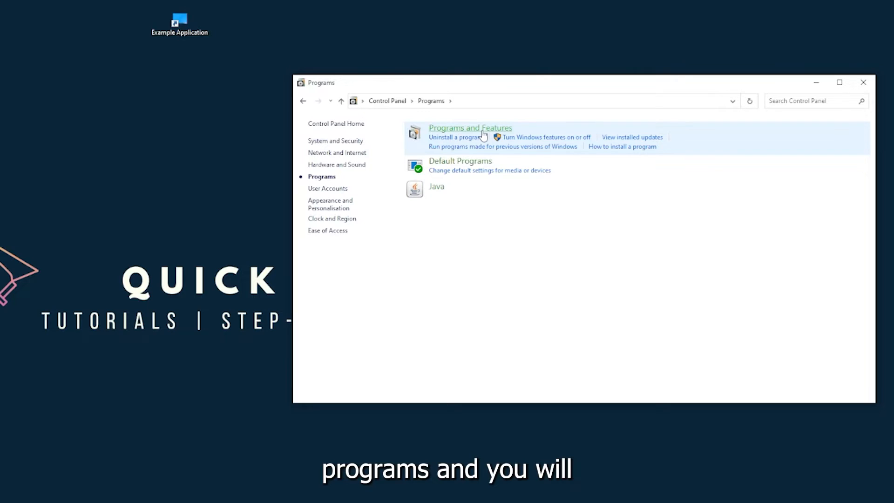
{"action": "left_click", "coordinate": [469, 128]}
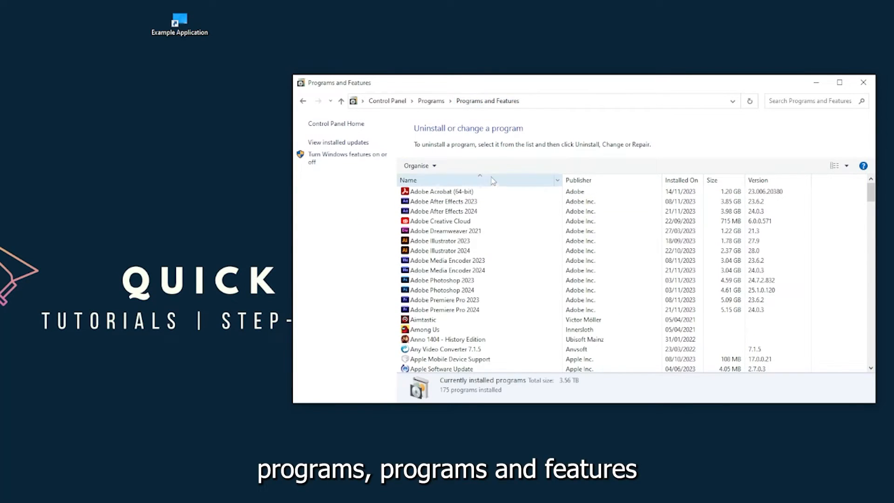
Start uninstalling Overwolf and answer Yes to removing its entry after the error
{"action": "scroll", "scroll_direction": "down", "scroll_amount": 3}
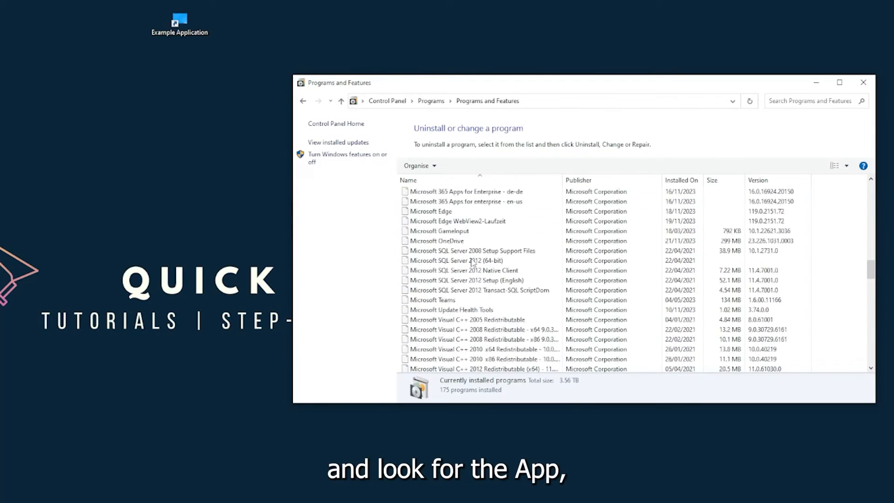
{"action": "scroll", "scroll_direction": "down", "scroll_amount": 3}
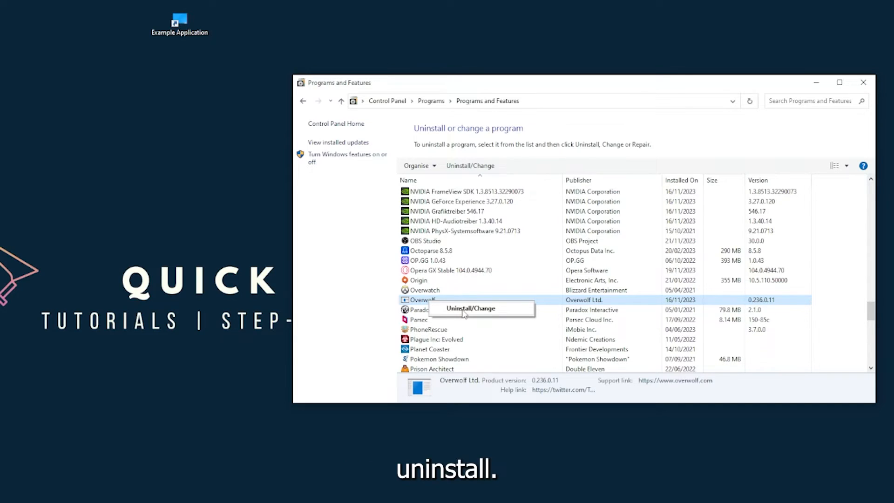
{"action": "left_click", "coordinate": [471, 308]}
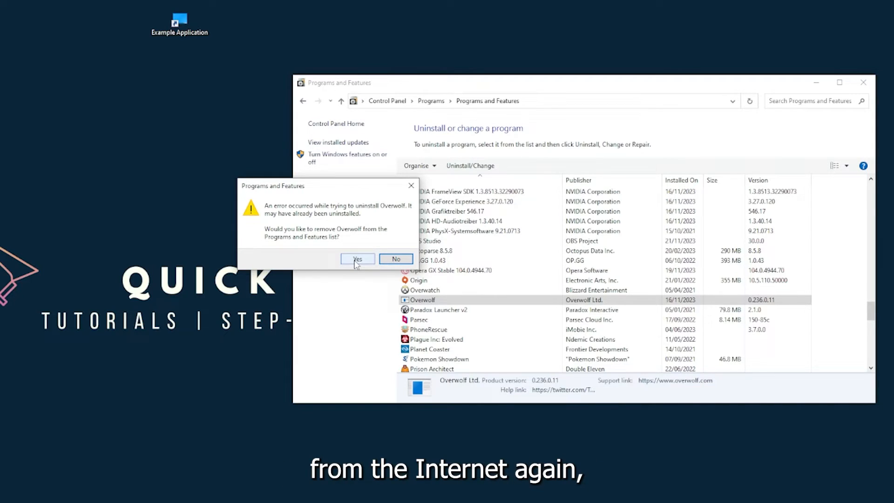
{"action": "left_click", "coordinate": [356, 259]}
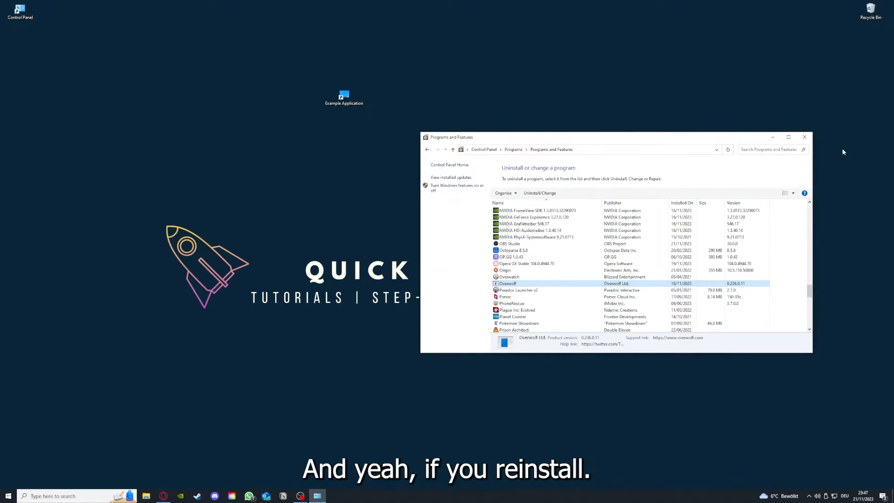
Close the Programs and Features window so the desktop shortcuts show
{"action": "left_click", "coordinate": [803, 137]}
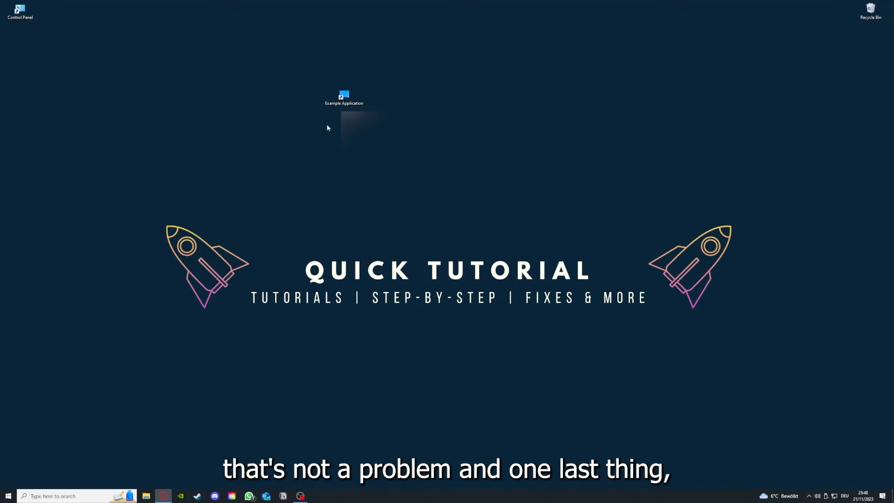
Show the Example Application shortcut's Properties, review the Details, and return to Shortcut settings
{"action": "right_click", "coordinate": [344, 95]}
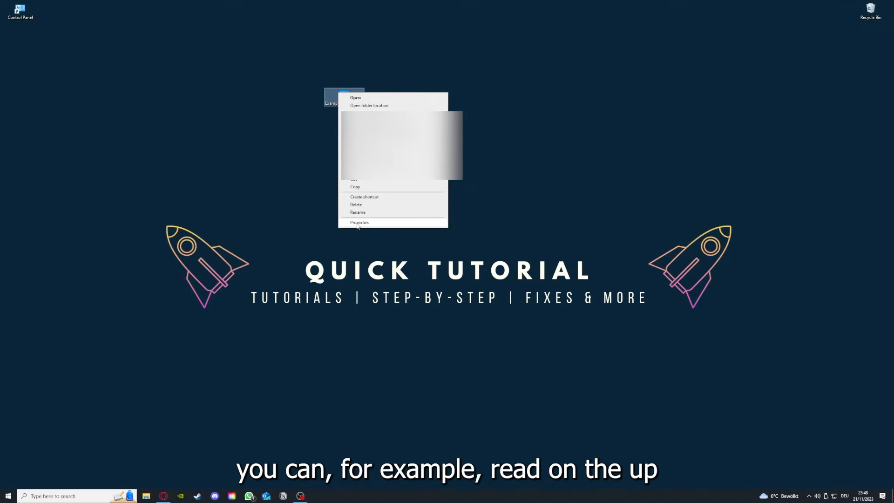
{"action": "left_click", "coordinate": [359, 222]}
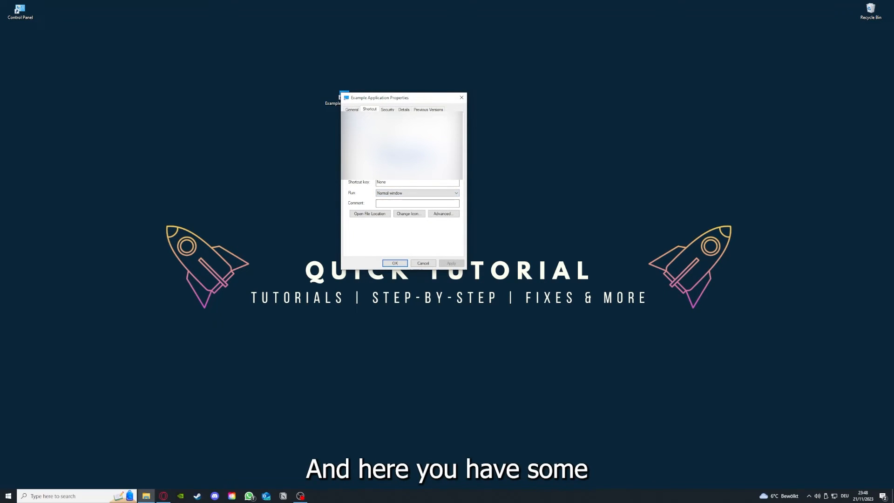
{"action": "left_click", "coordinate": [403, 109]}
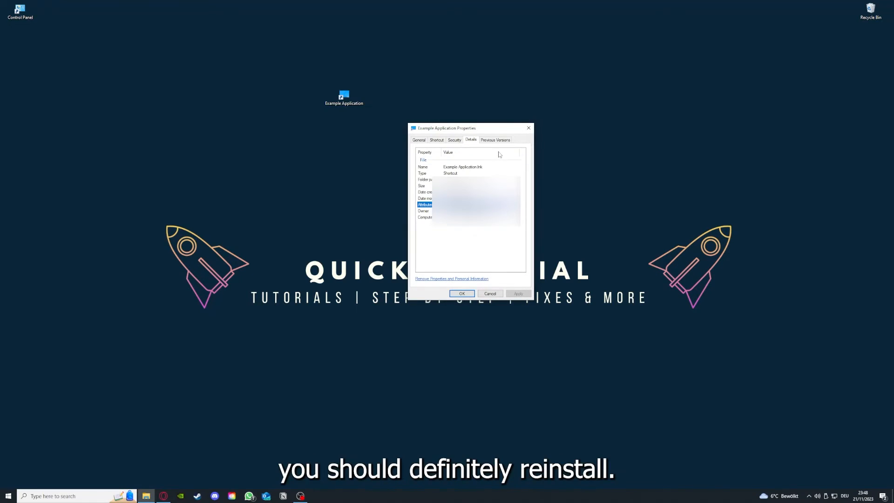
{"action": "left_click", "coordinate": [436, 139]}
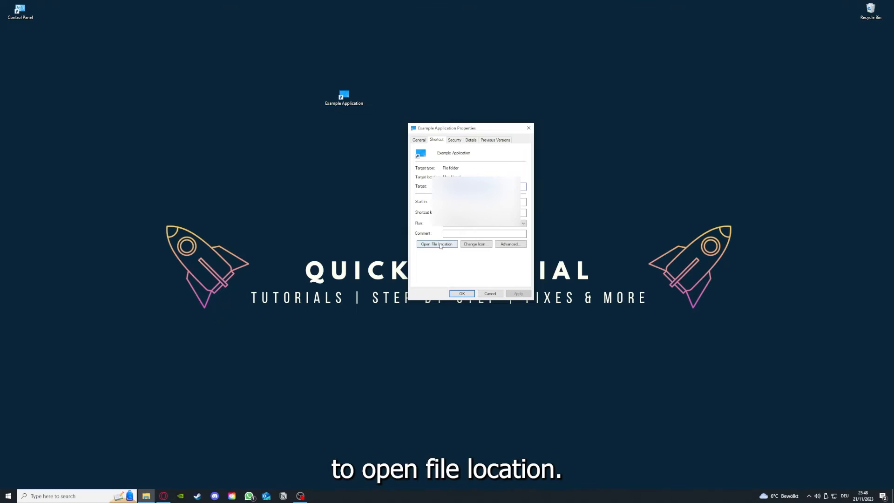
Use Open File Location on the shortcut to show This PC in File Explorer
{"action": "left_click", "coordinate": [437, 244]}
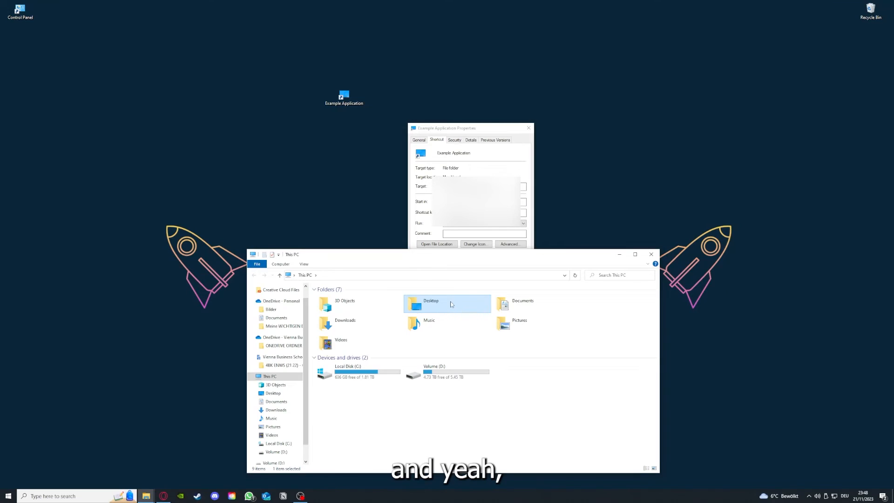
{"action": "mouse_move", "coordinate": [473, 314]}
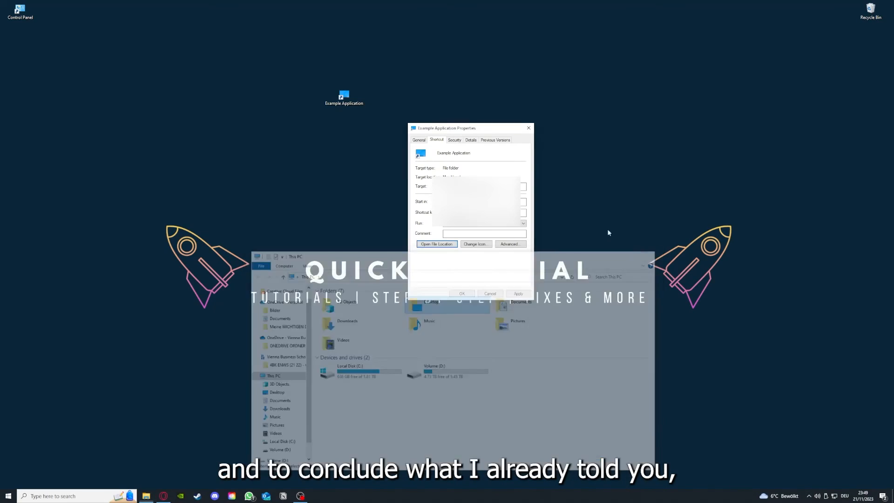
Dismiss the shortcut's Properties dialog with OK, leaving the desktop clear
{"action": "left_click", "coordinate": [489, 293]}
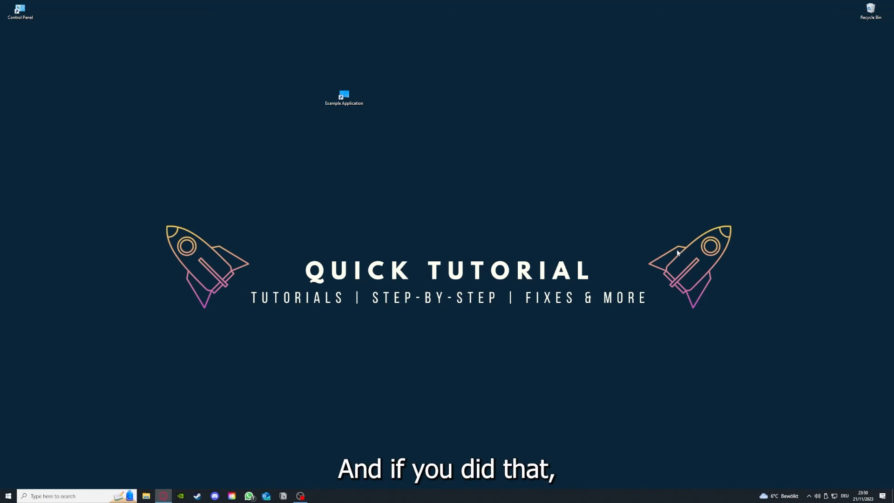
{"action": "mouse_move", "coordinate": [743, 273]}
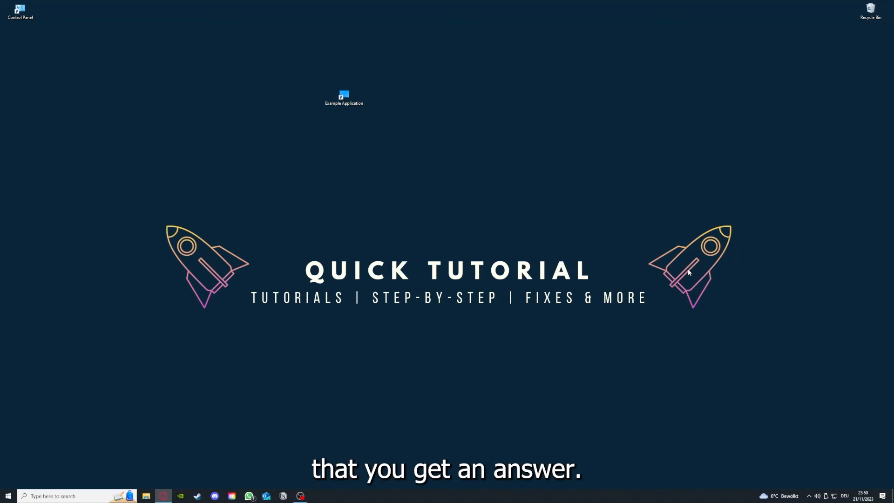
{"action": "mouse_move", "coordinate": [286, 191]}
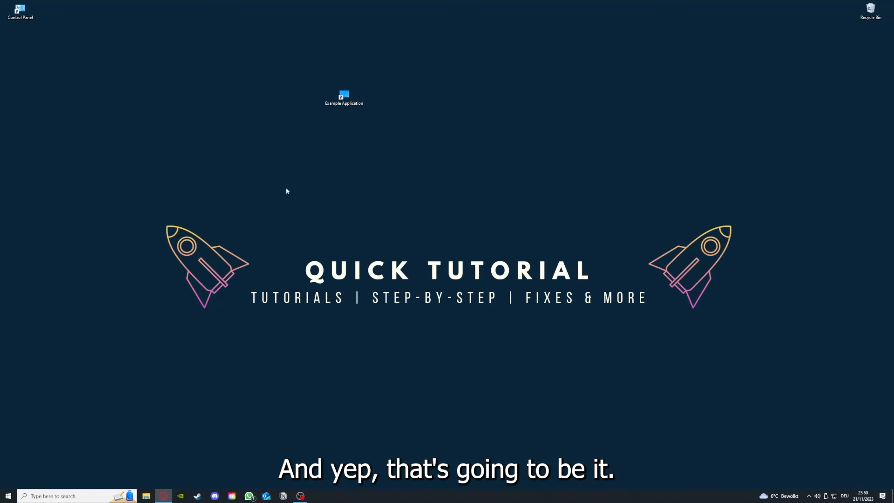
{"action": "mouse_move", "coordinate": [284, 182]}
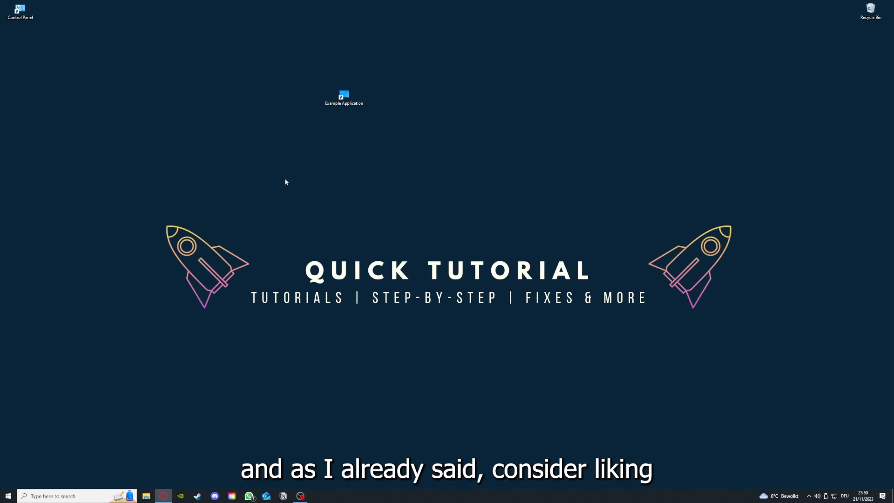